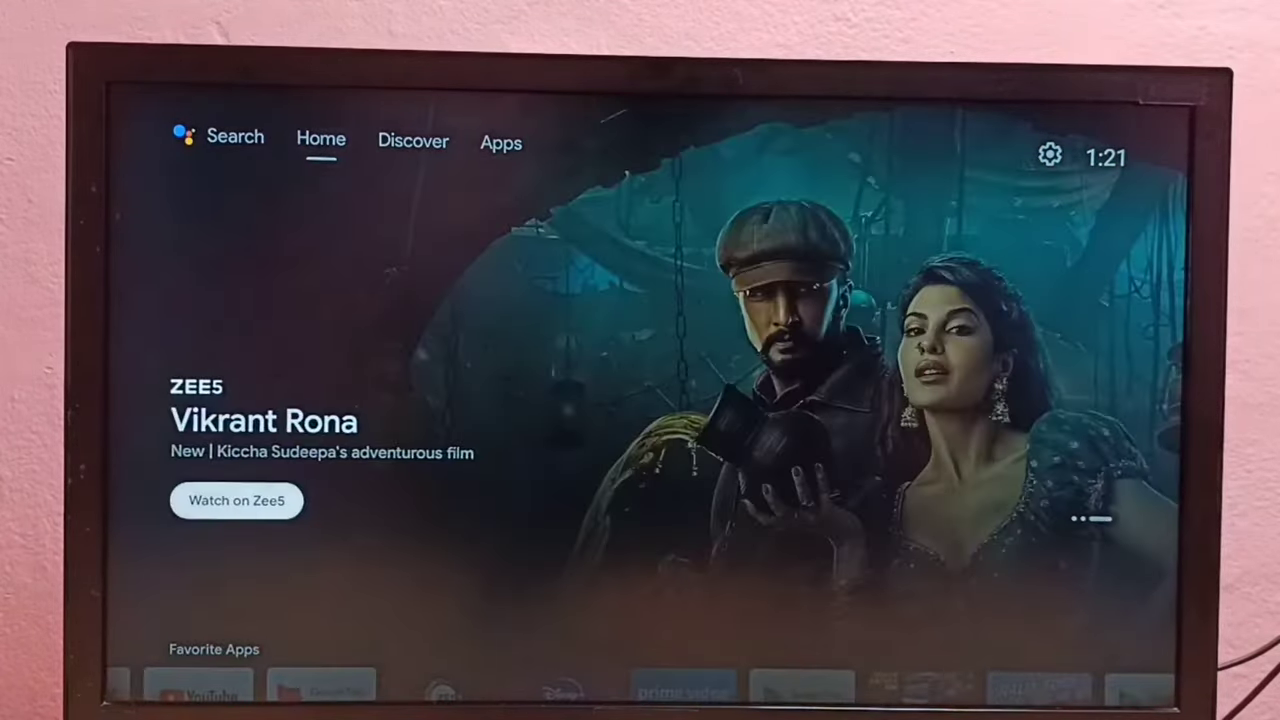
Open the Settings gear from the Apps page and scroll through the settings categories
click(500, 142)
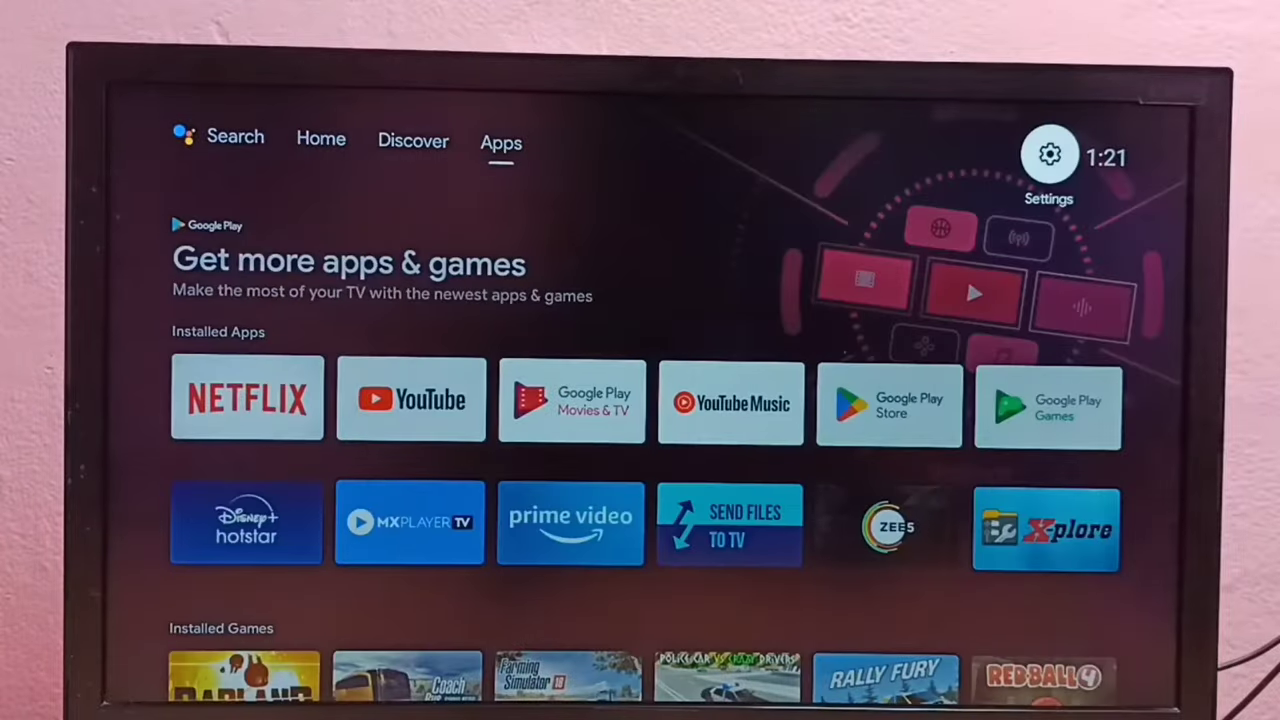
click(1049, 154)
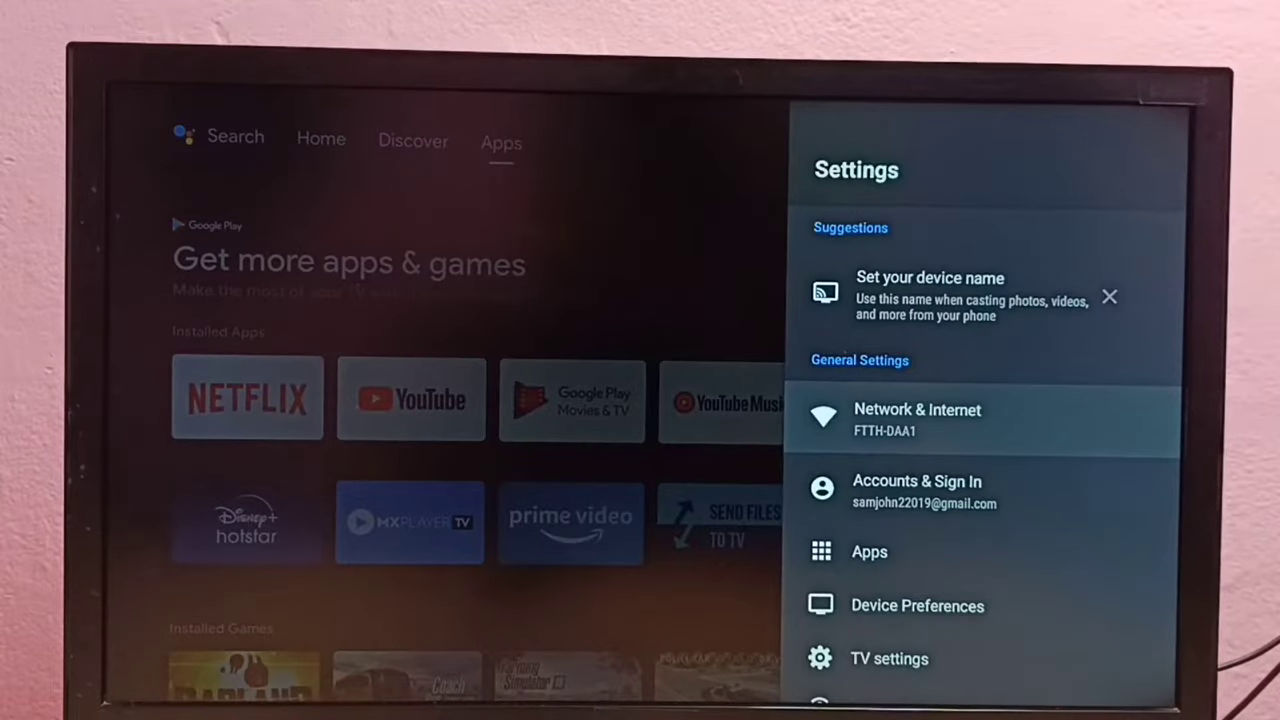
scroll(down, 3)
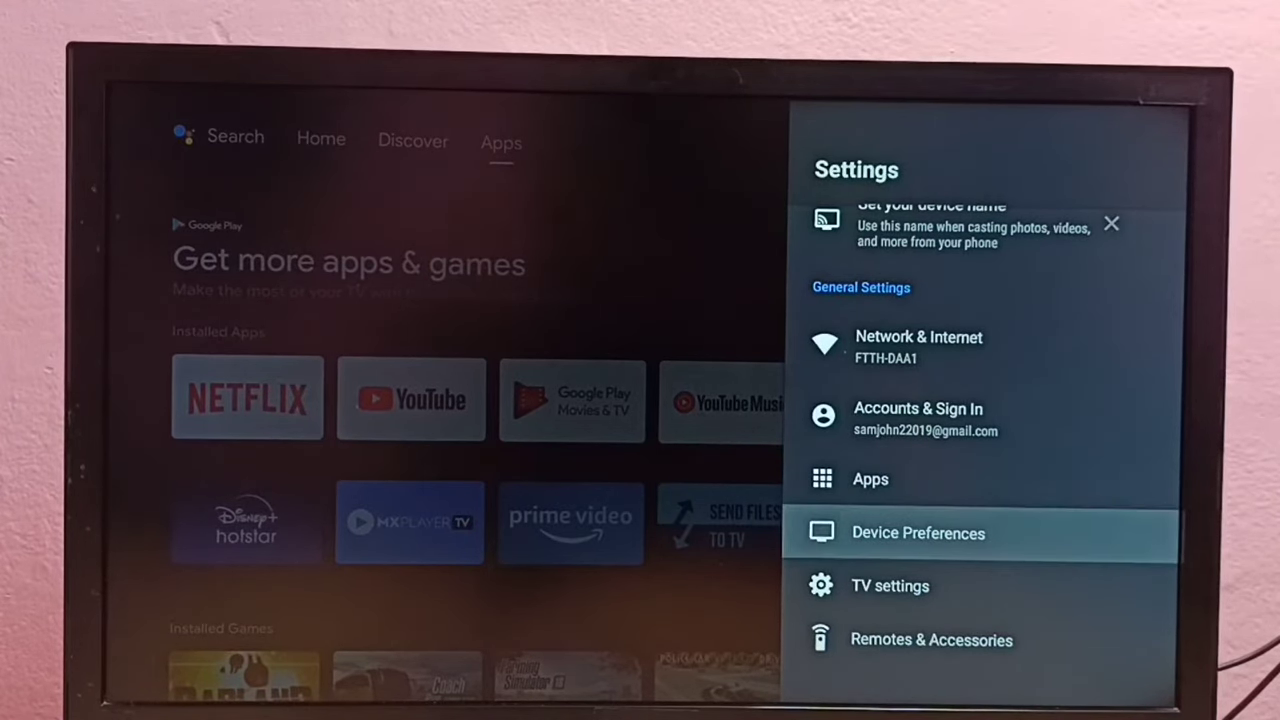
Open Device Preferences > About and scroll down to the Build entry
click(917, 532)
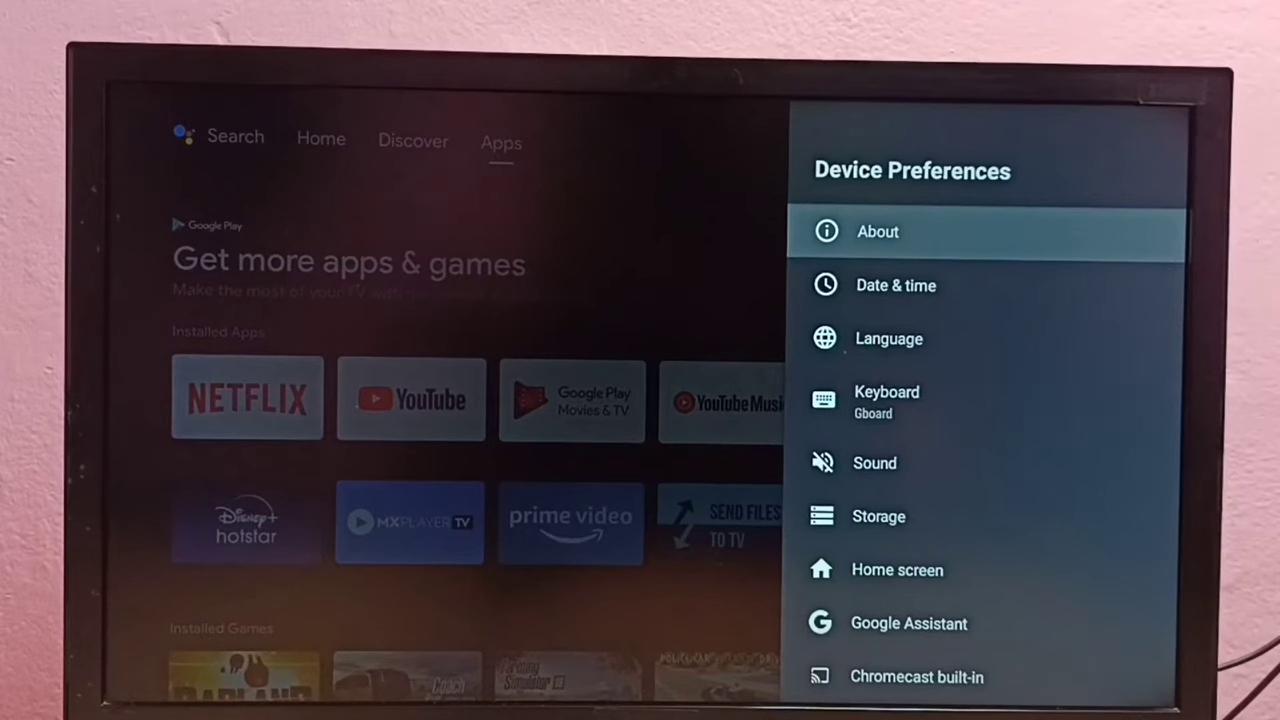
click(877, 231)
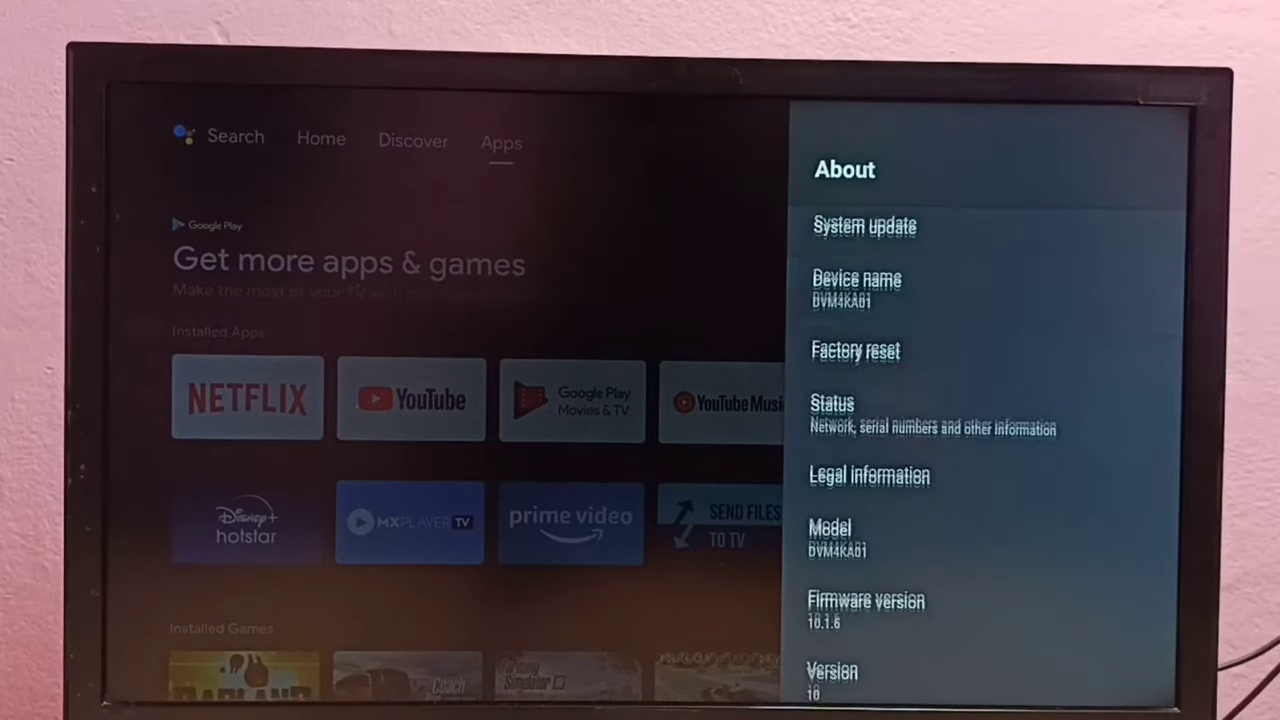
scroll(down, 3)
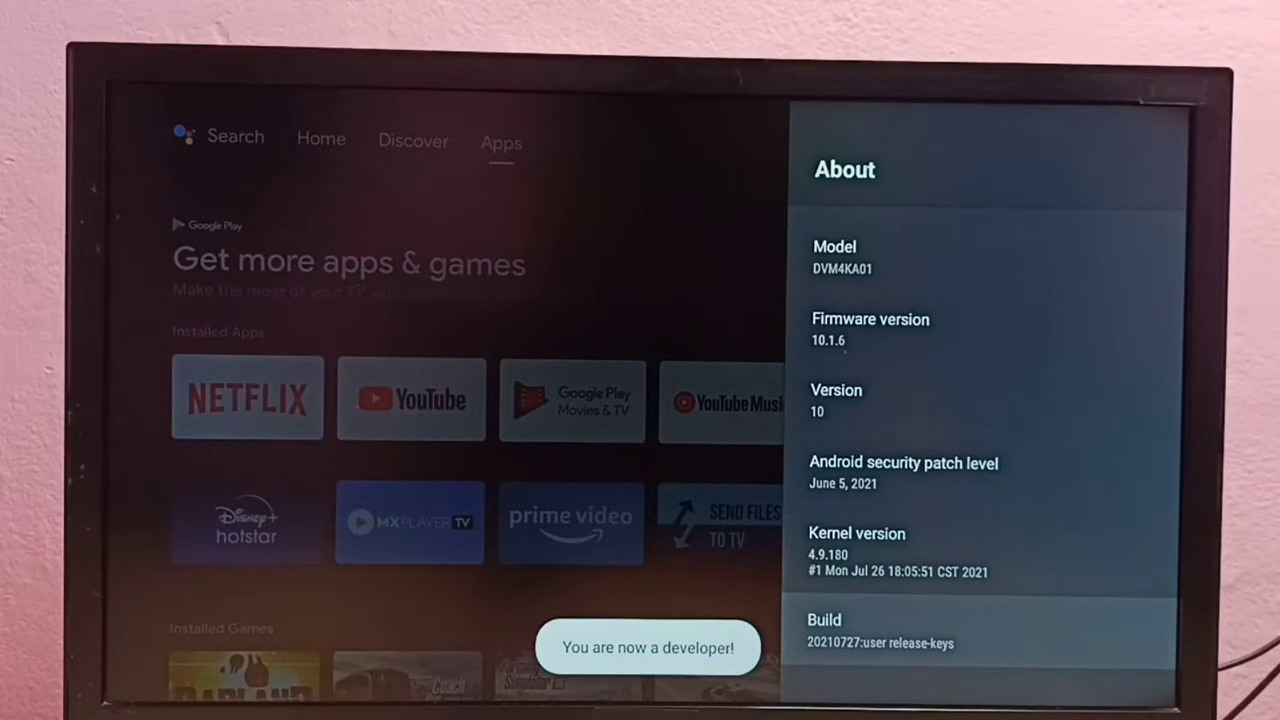
Go back to Device Preferences and open the new Developer options entry
key(Back)
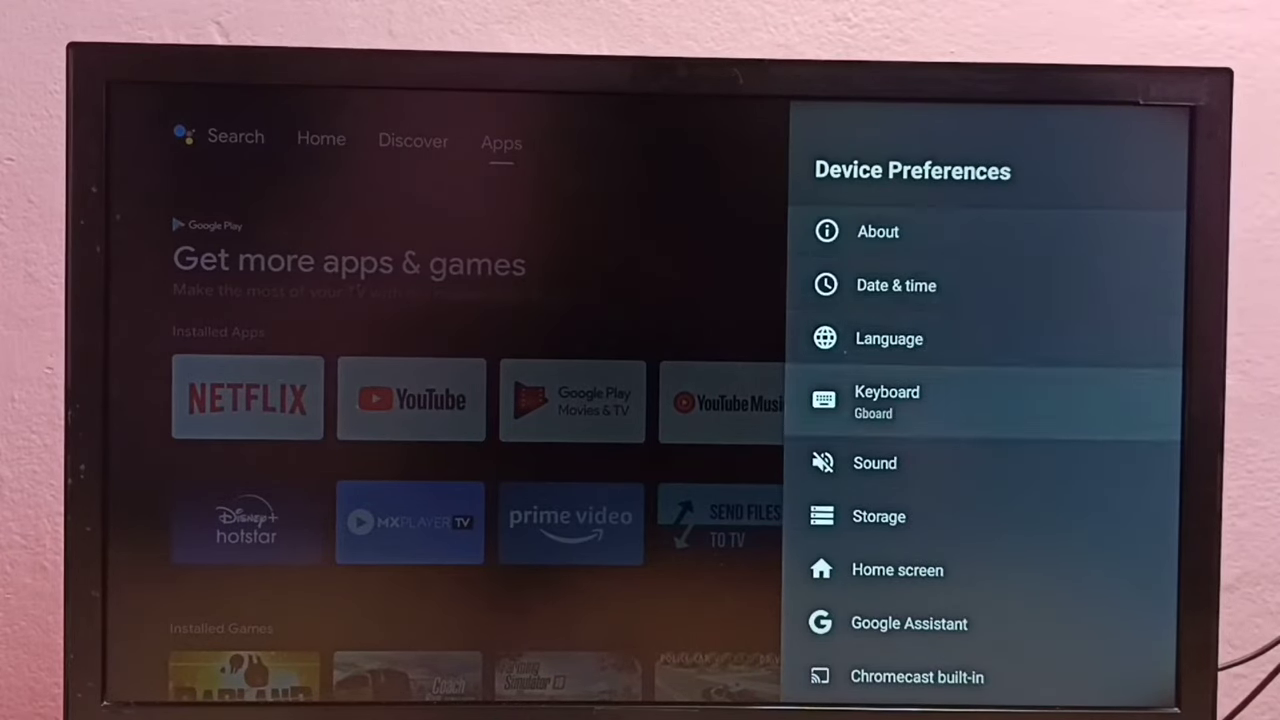
scroll(down, 3)
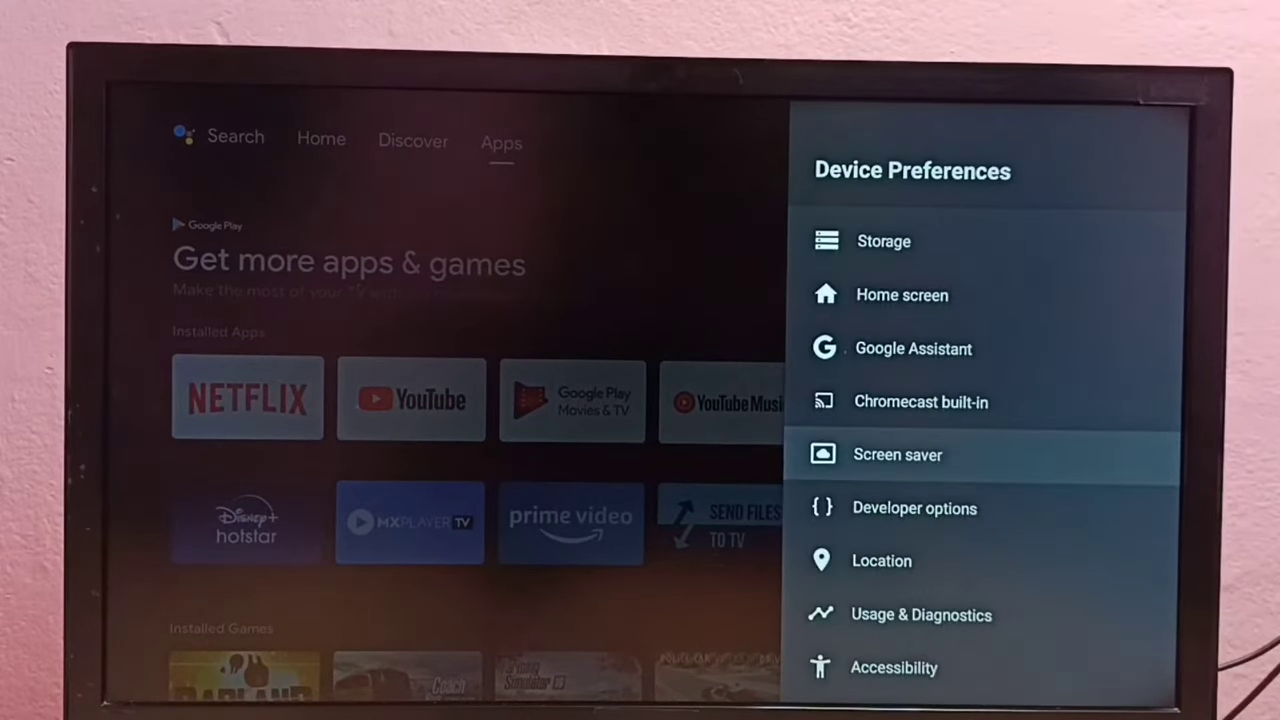
scroll(down, 3)
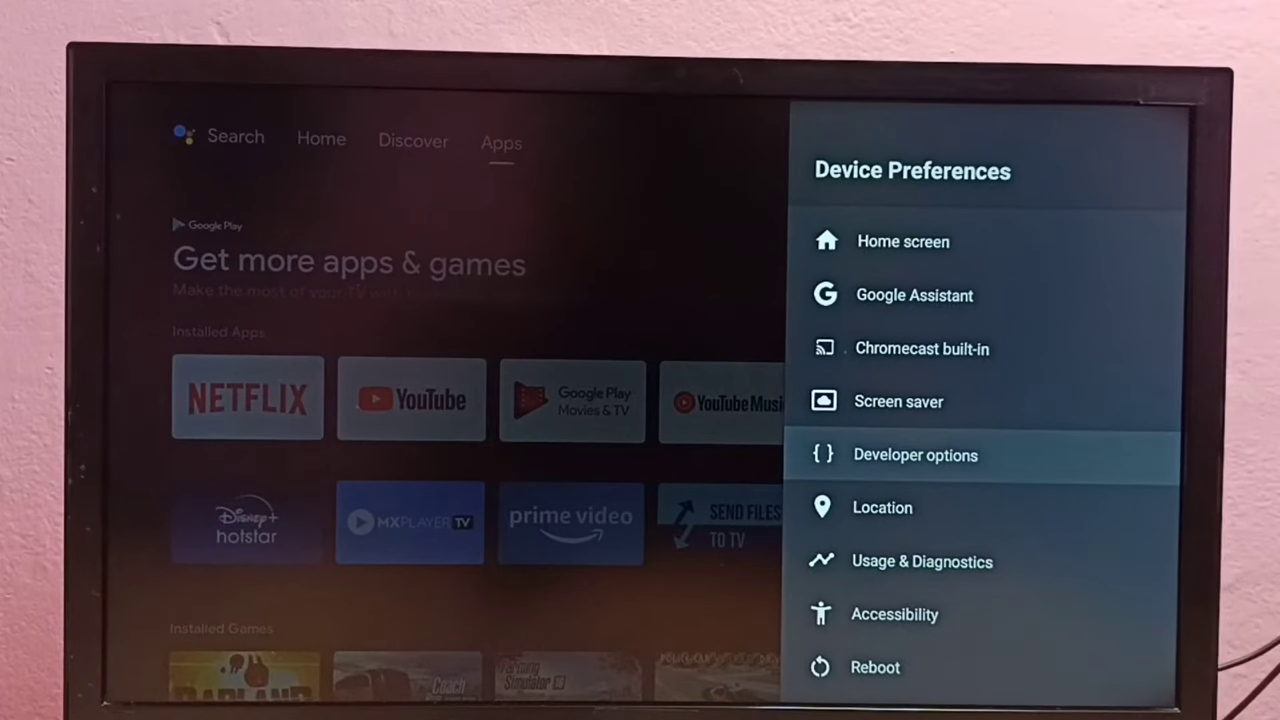
click(915, 454)
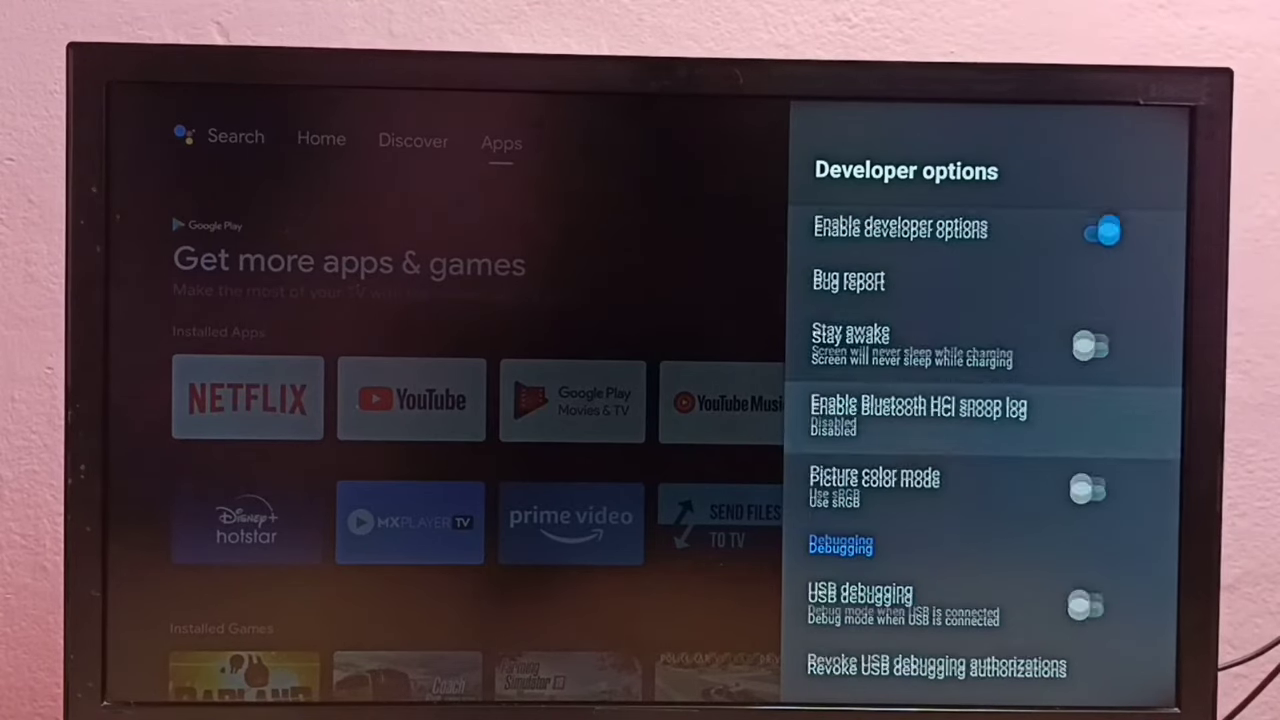
Turn USB debugging on in Developer options, then leave it switched back off
scroll(down, 3)
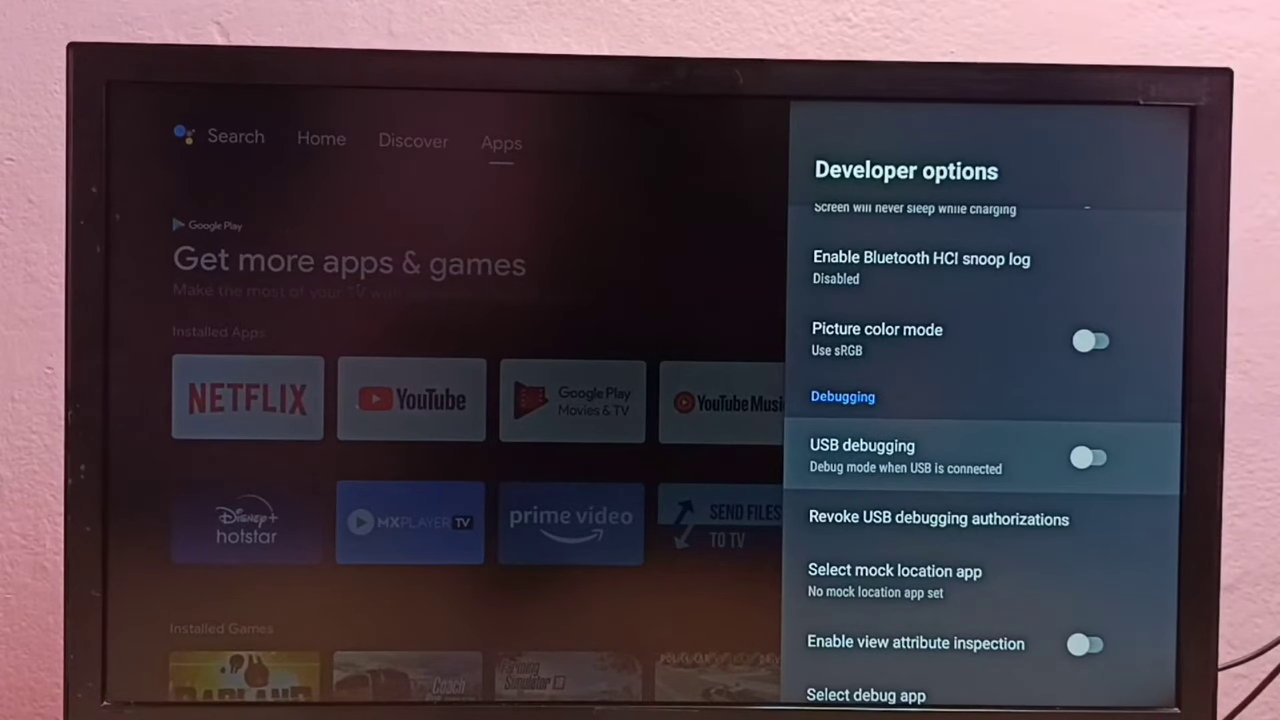
click(1089, 457)
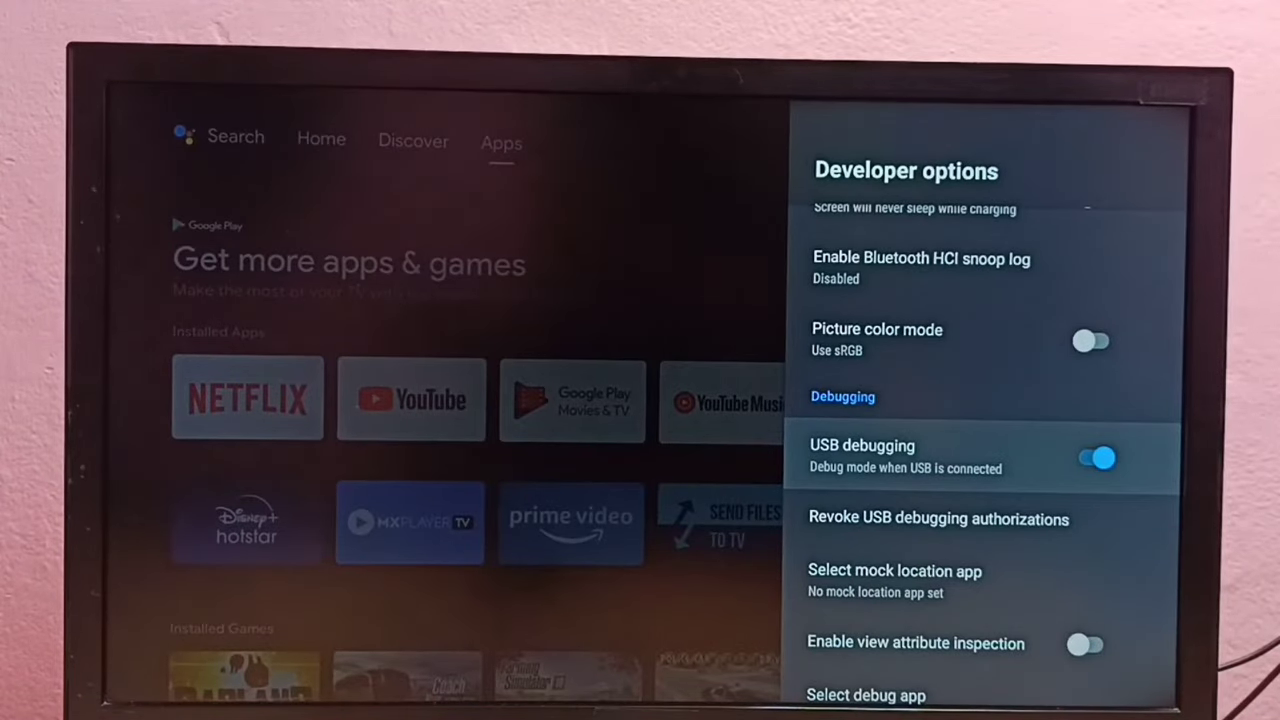
scroll(down, 3)
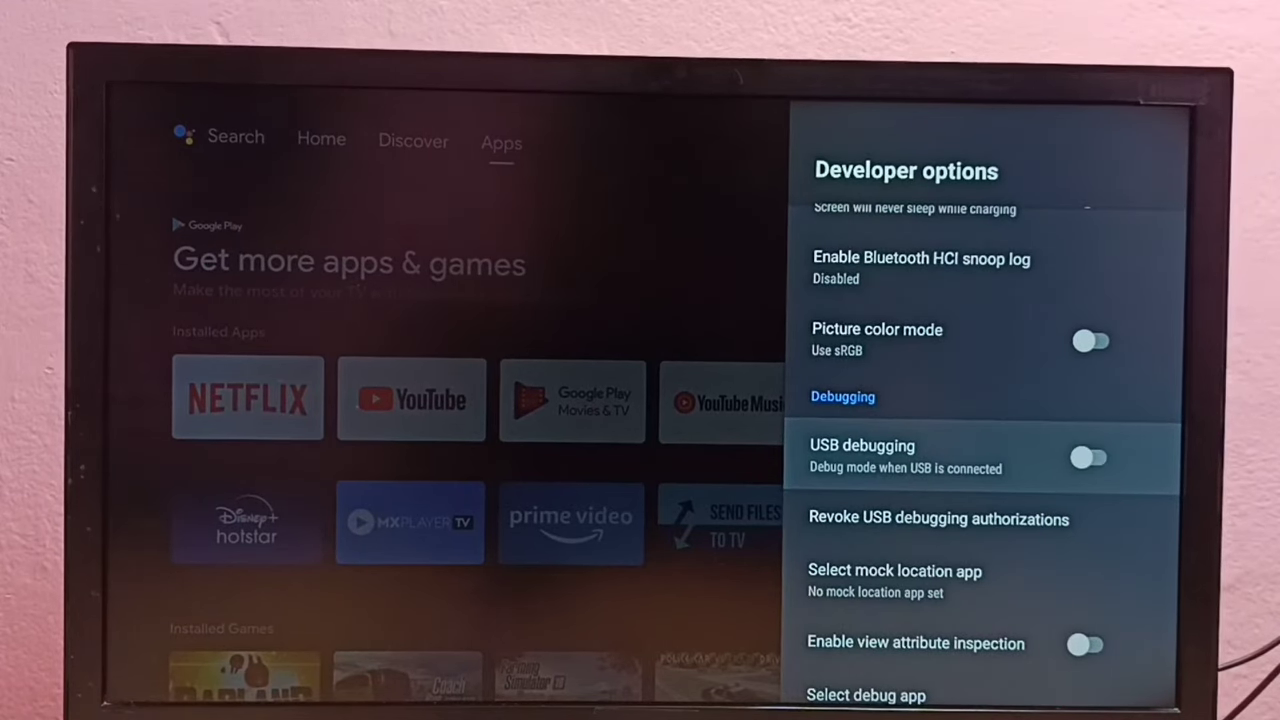
Scroll to the top and switch off the Enable developer options toggle
scroll(up, 3)
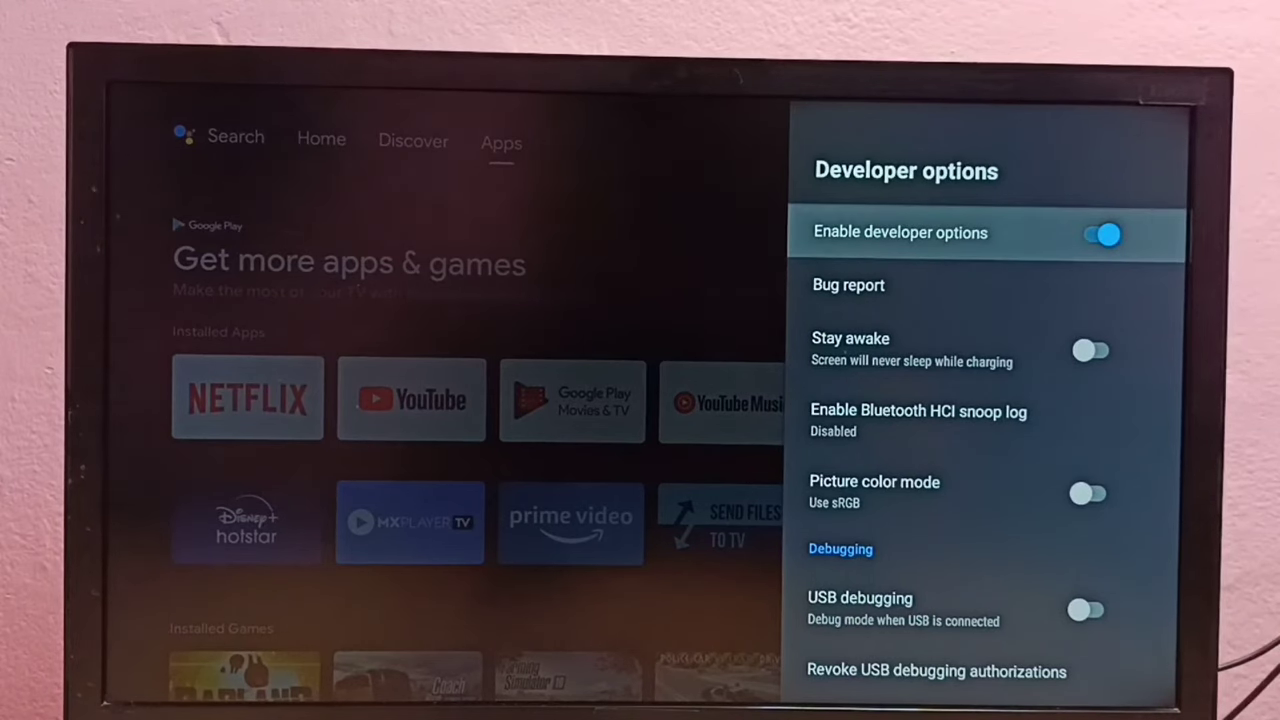
click(1097, 233)
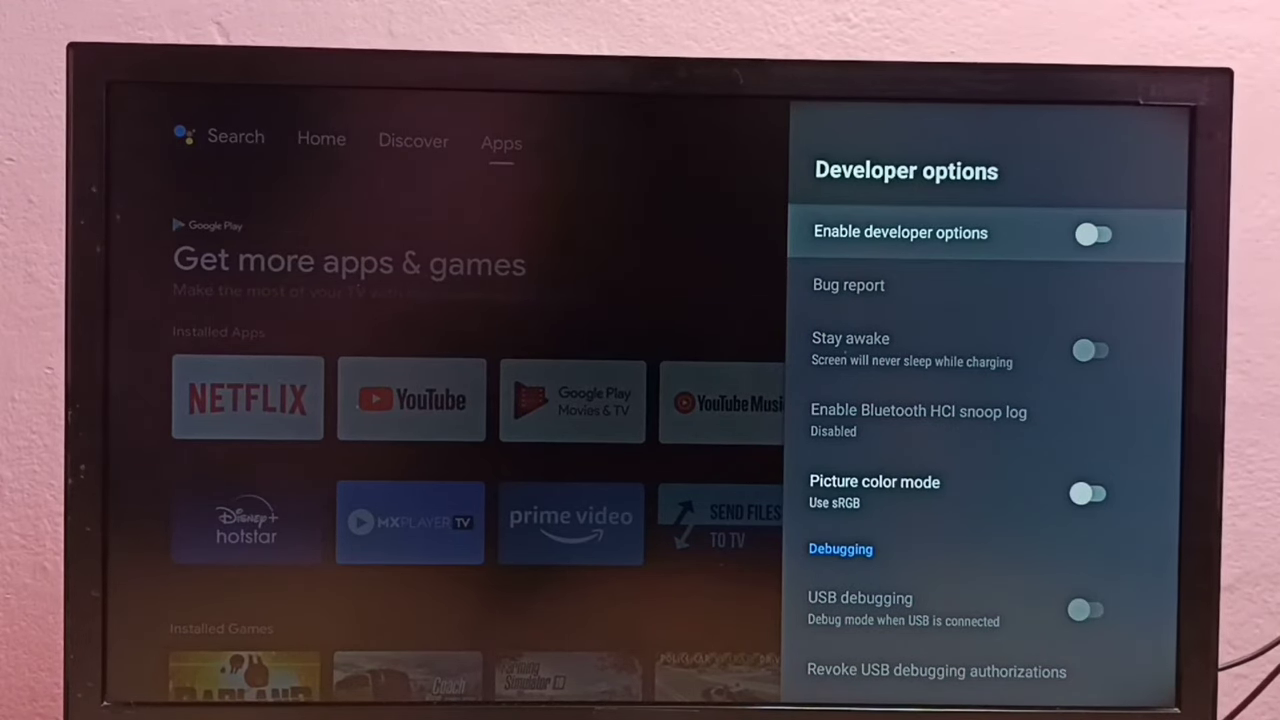